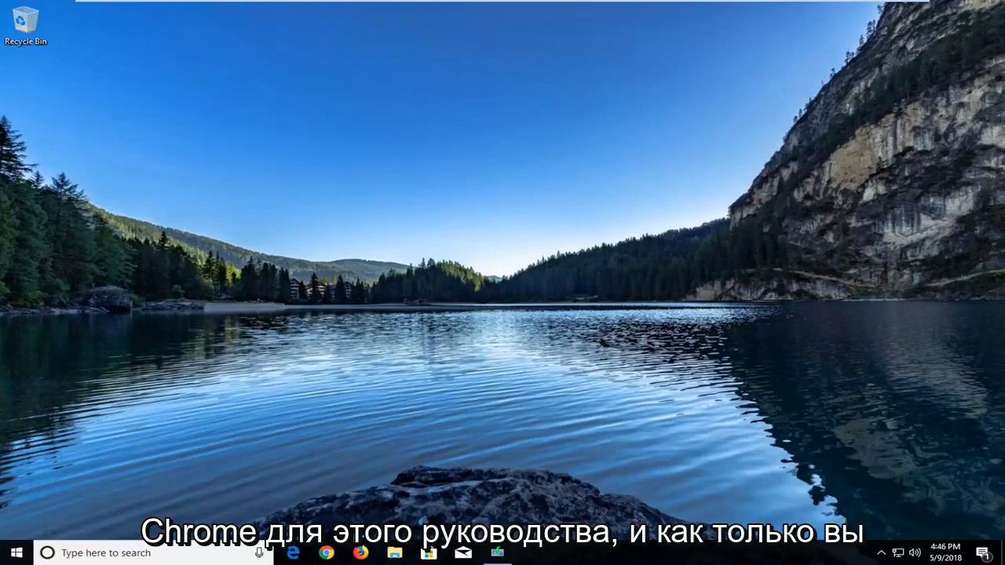
Launch Chrome and go to google.com from the address bar
click(325, 553)
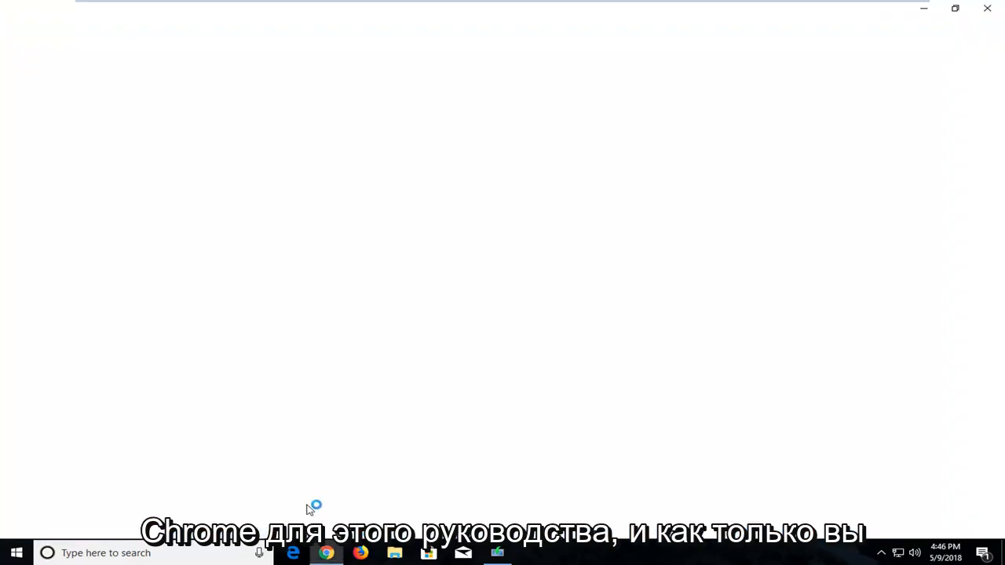
click(326, 553)
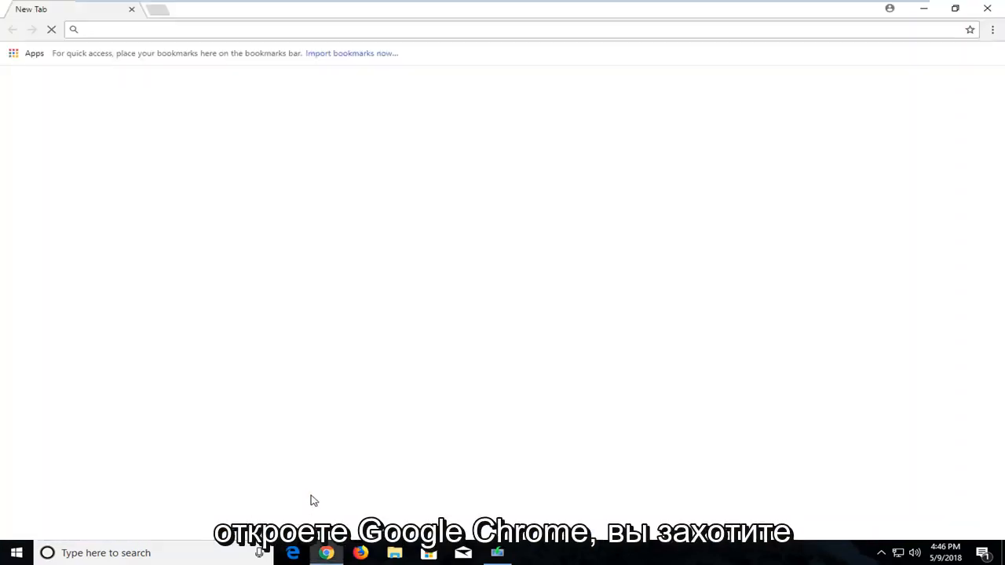
text(google.com)
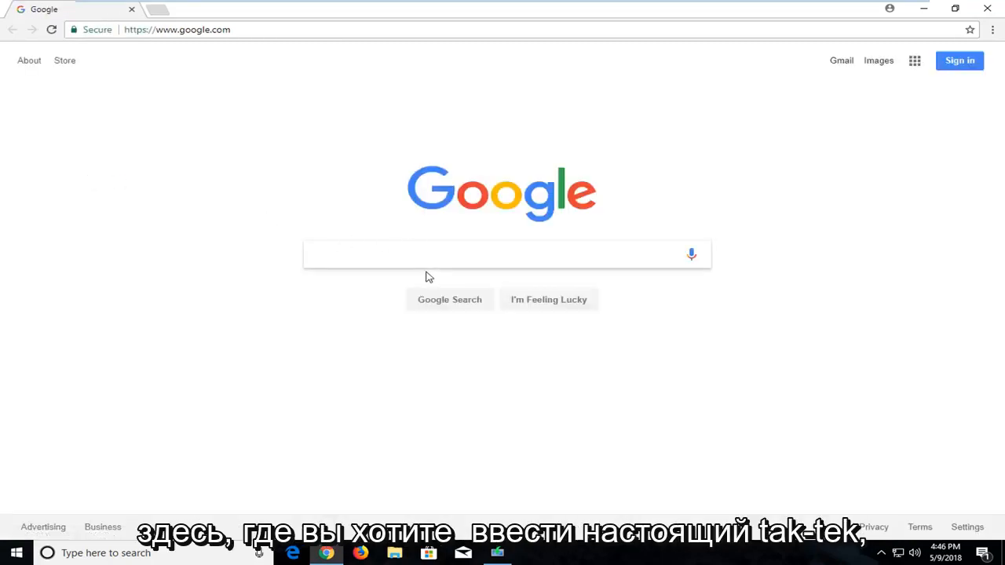
Search 'realtek high definition audio codecs' and open the Realtek codecs software result
text(realtek high definition audio codec)
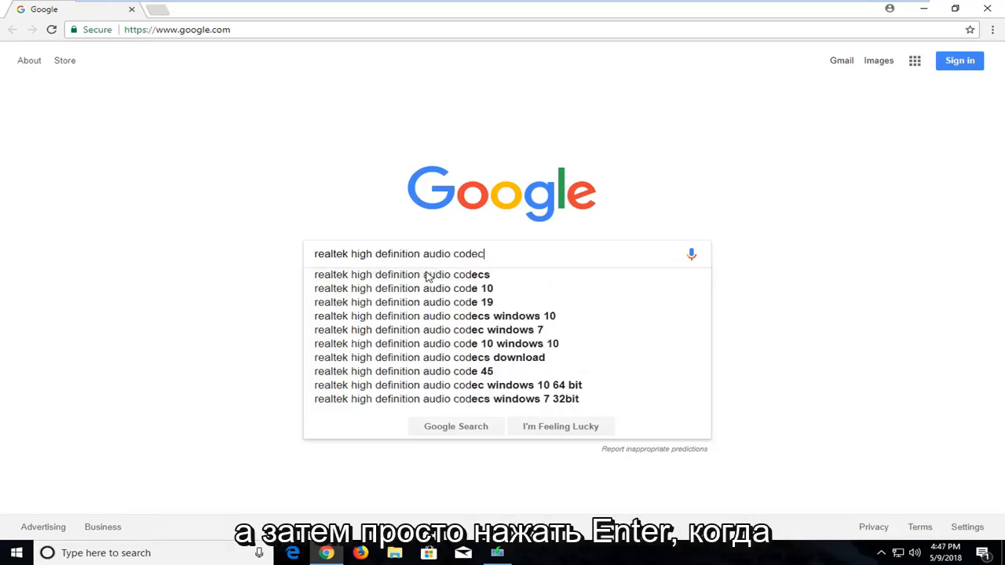
key(enter)
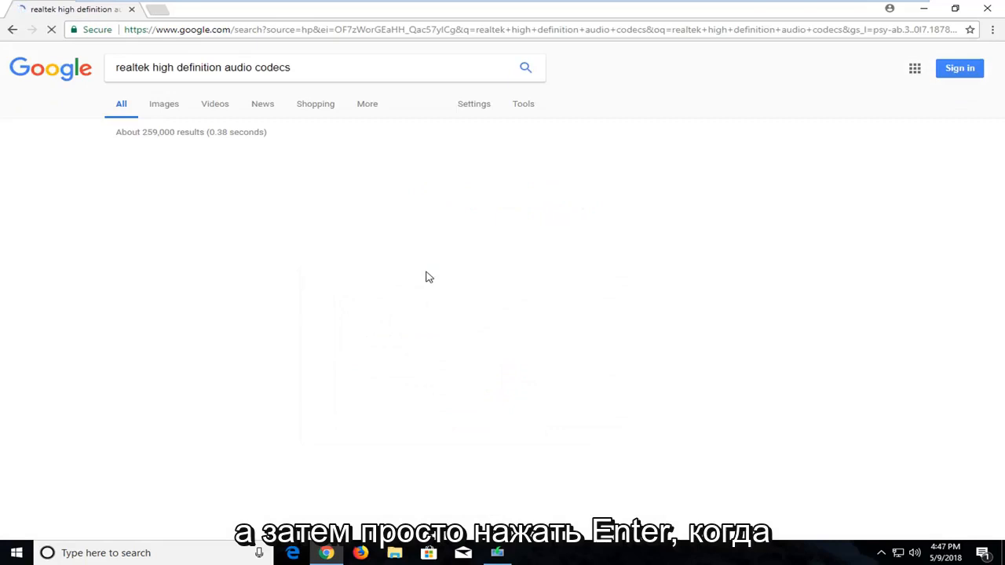
key(enter)
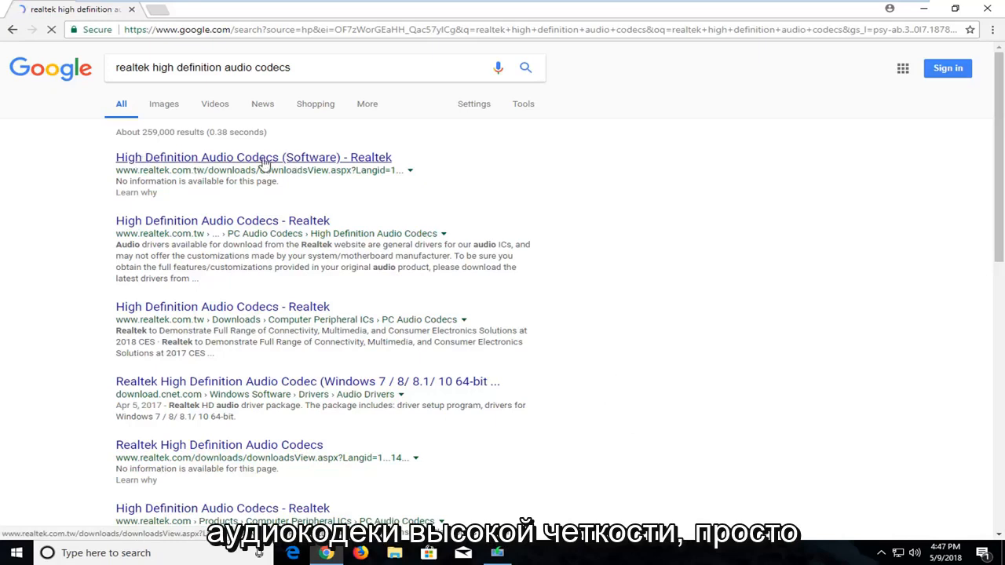
click(253, 157)
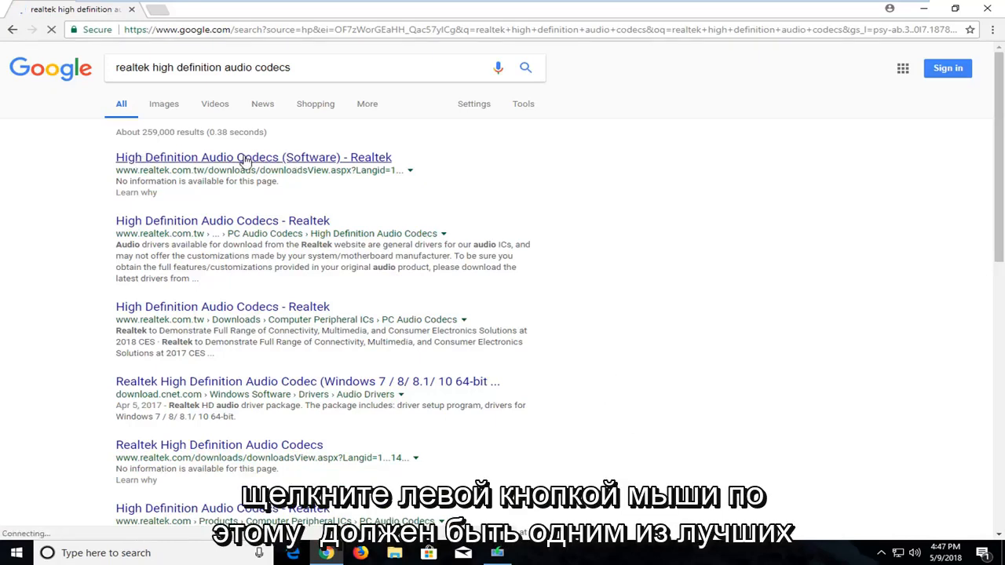
click(253, 157)
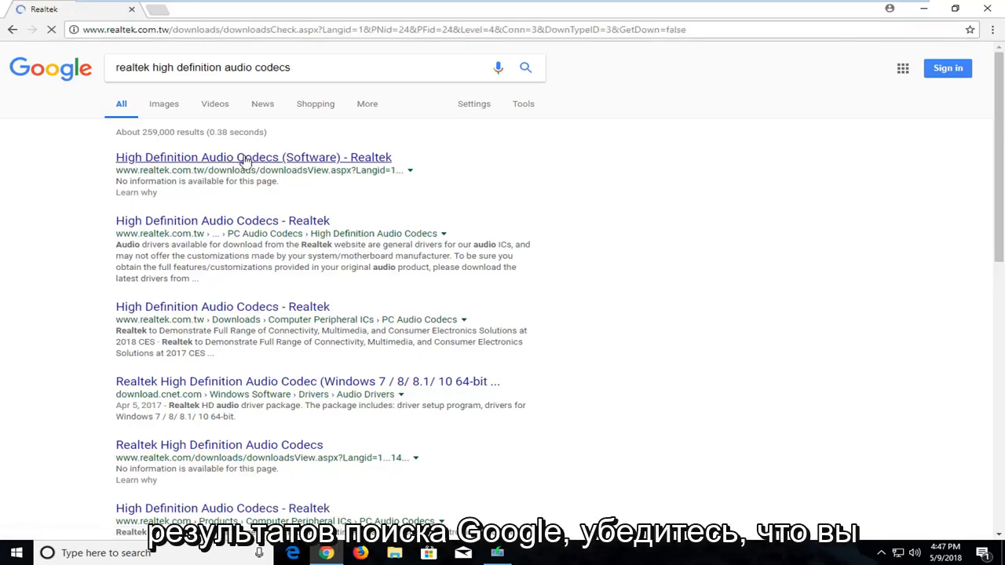
Check 'I accept to the above' on the Realtek codecs page and continue with Next
click(253, 158)
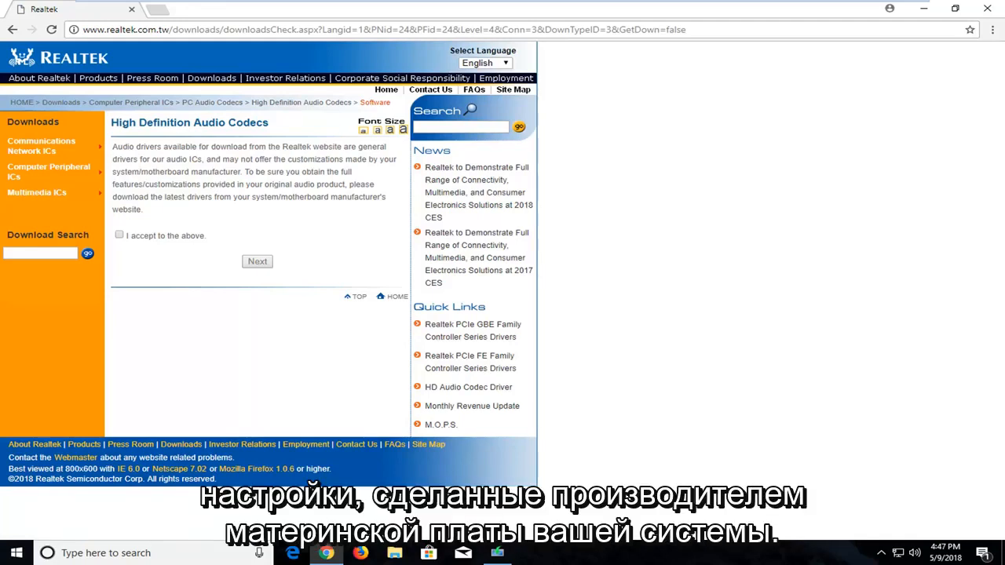
mouse_move(131, 226)
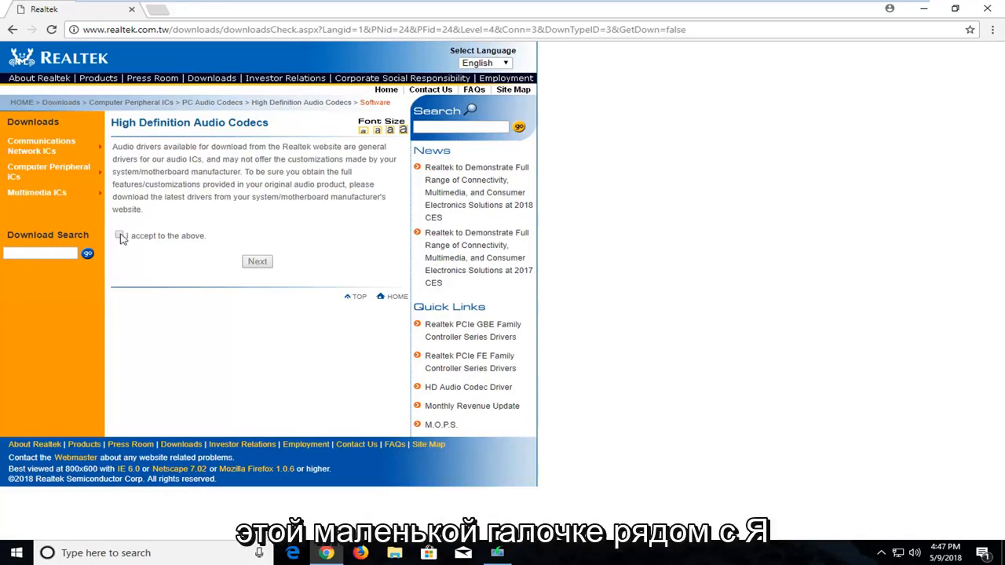
click(120, 236)
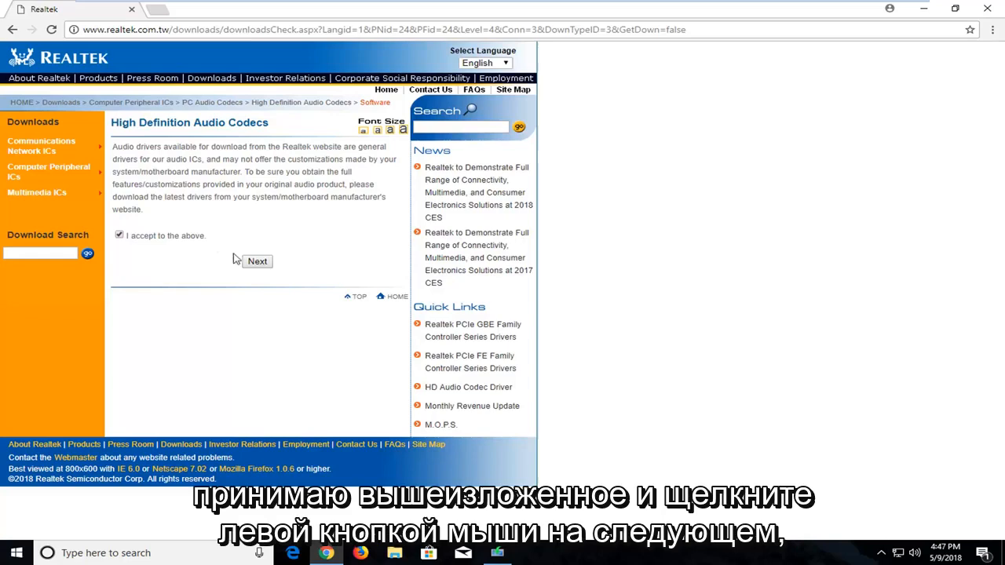
click(257, 261)
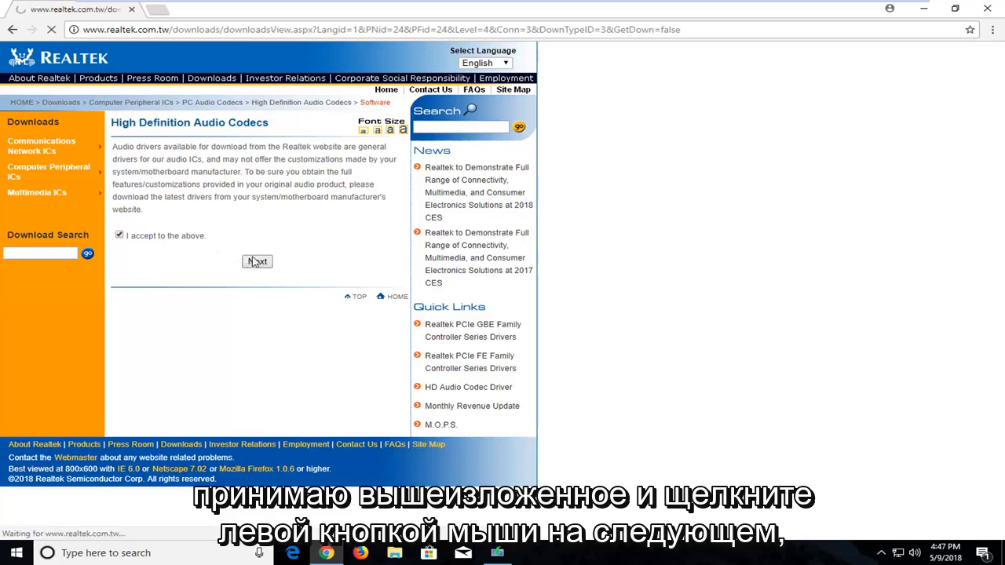
Start the Global download of the Windows driver executable from Drivers & Utilities
click(258, 260)
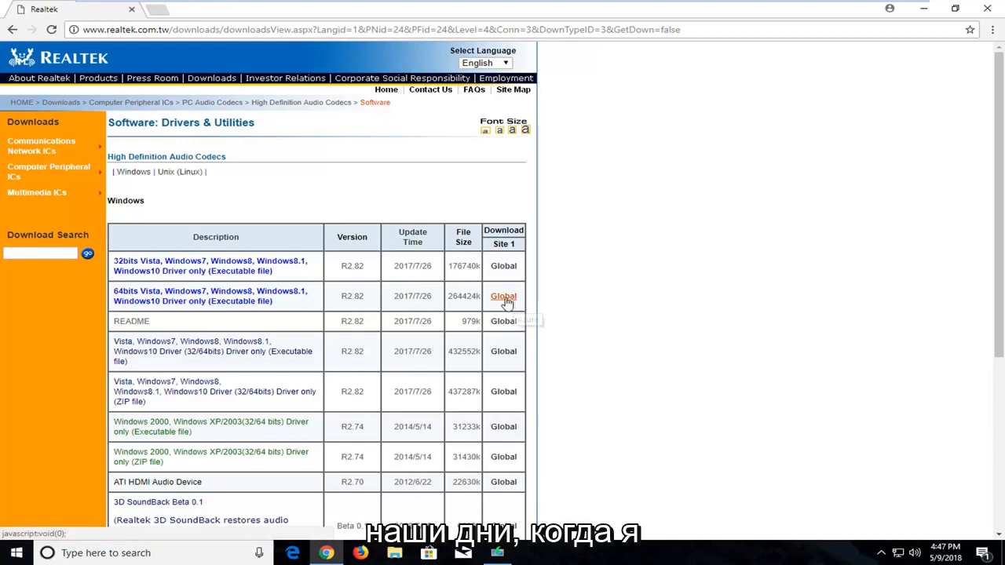
mouse_move(500, 306)
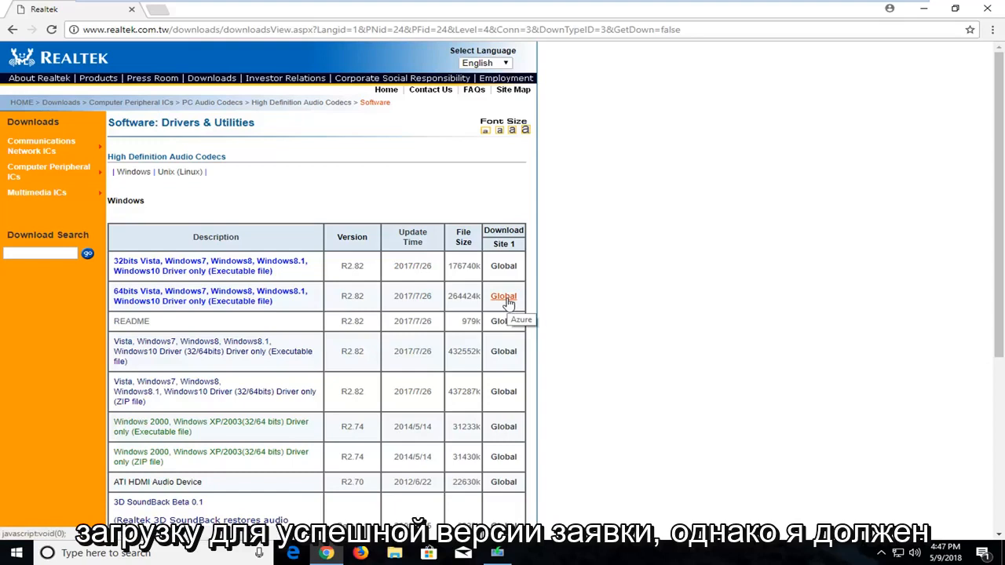
mouse_move(504, 282)
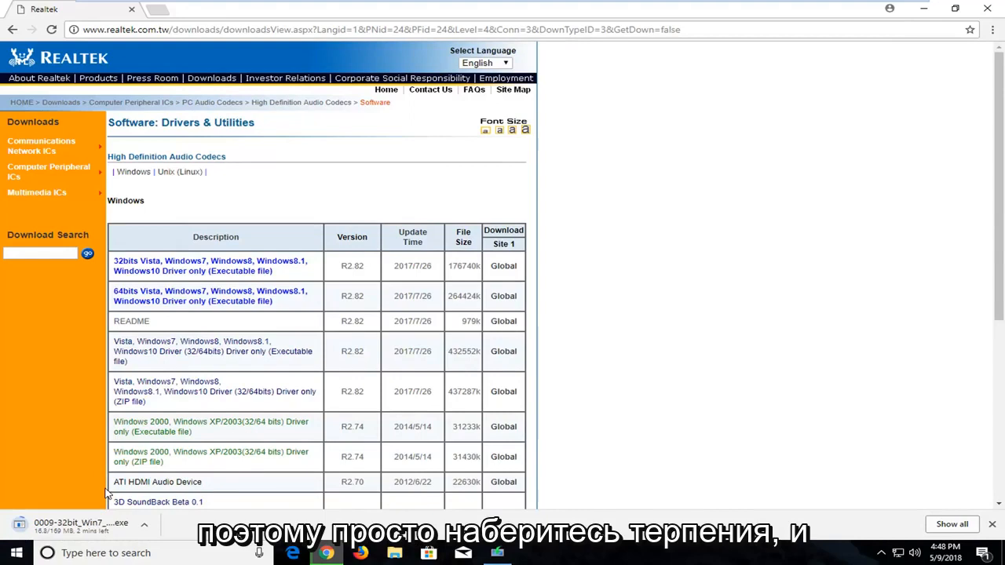
mouse_move(113, 496)
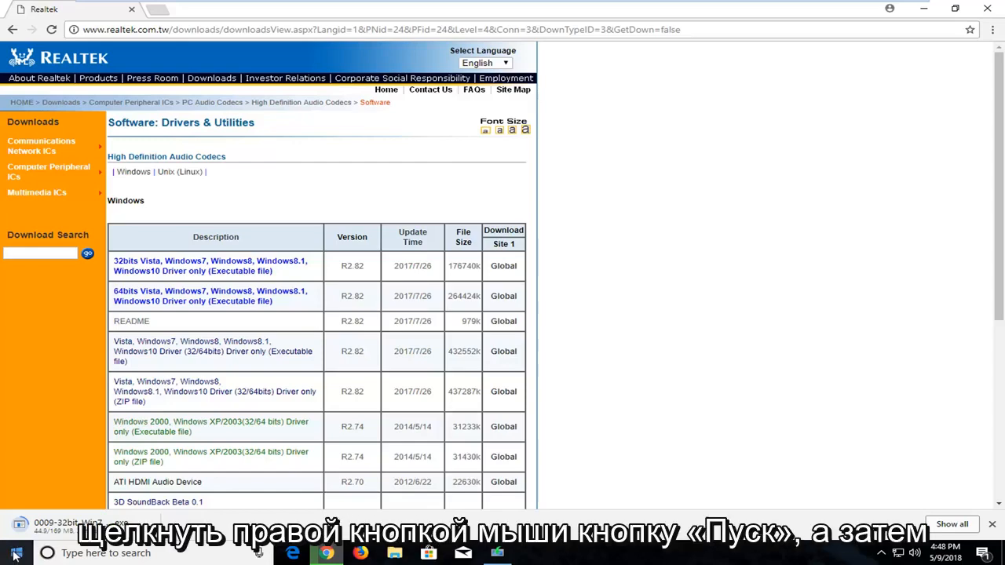
Check System type reads 32-bit in Settings > System > About, then close Settings
right_click(14, 553)
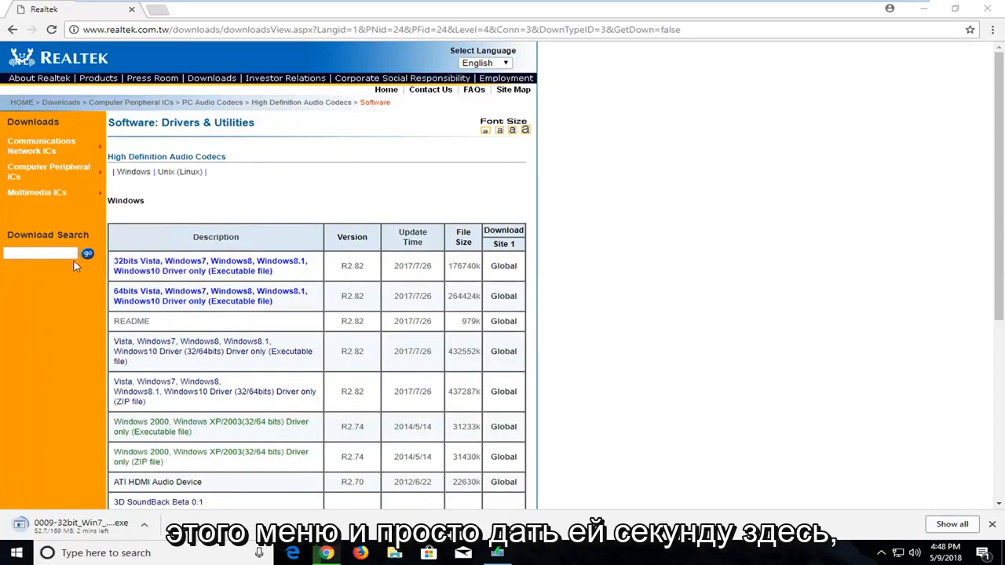
click(531, 553)
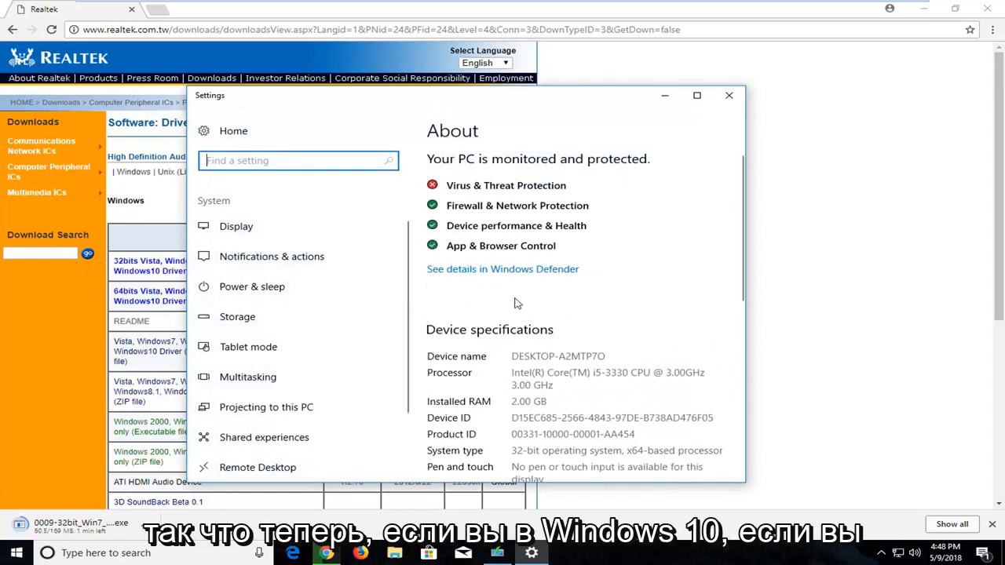
mouse_move(540, 264)
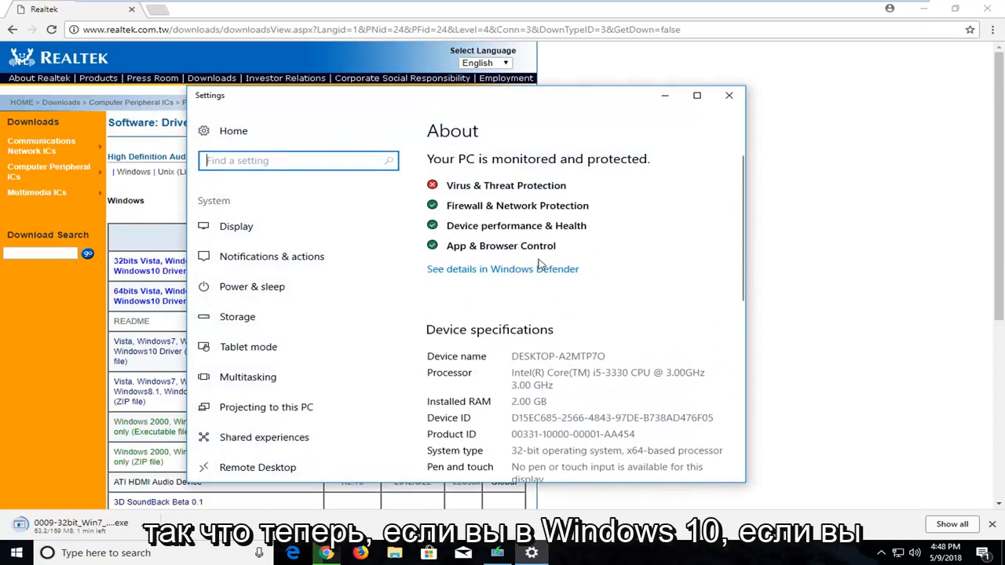
scroll(down, 3)
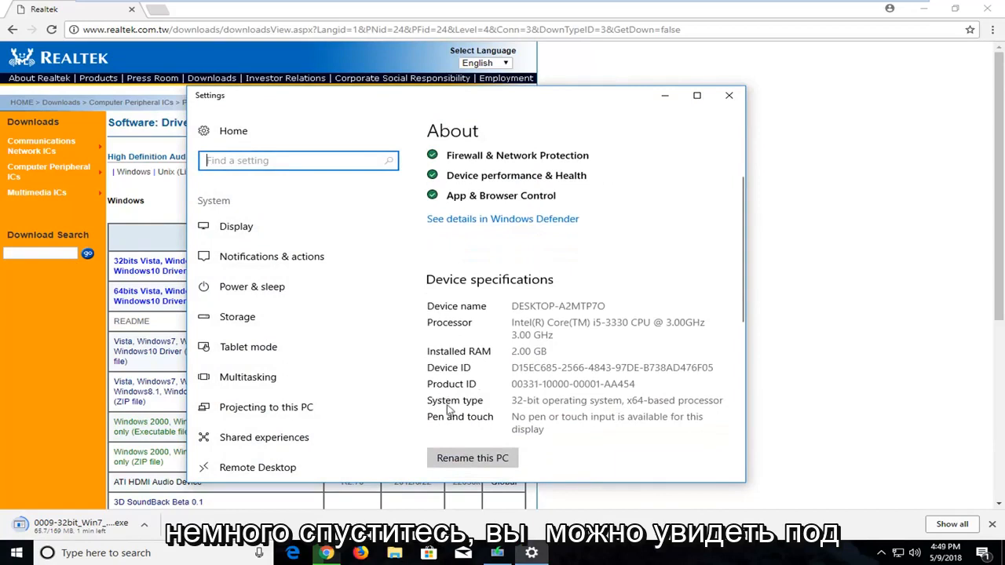
mouse_move(571, 407)
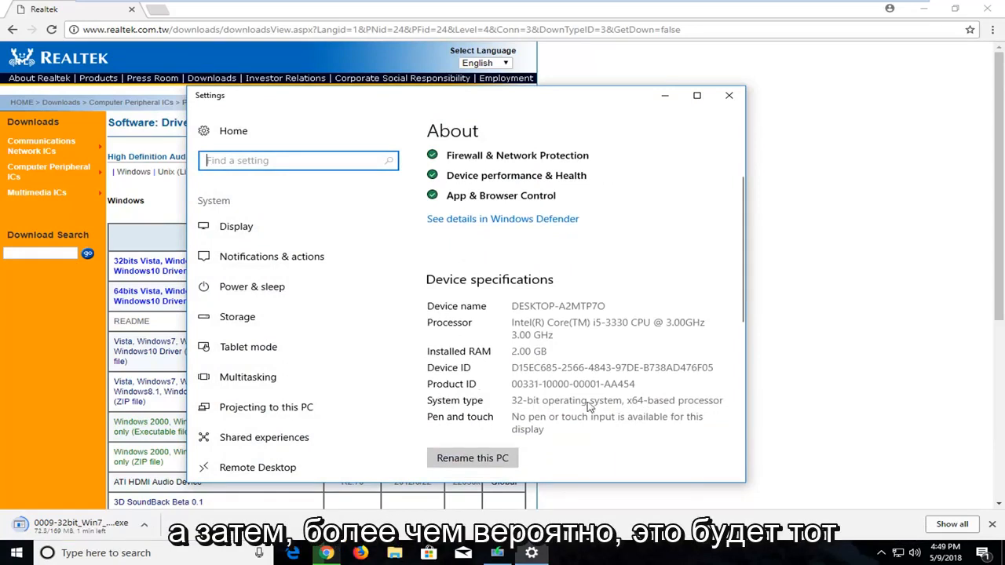
mouse_move(657, 407)
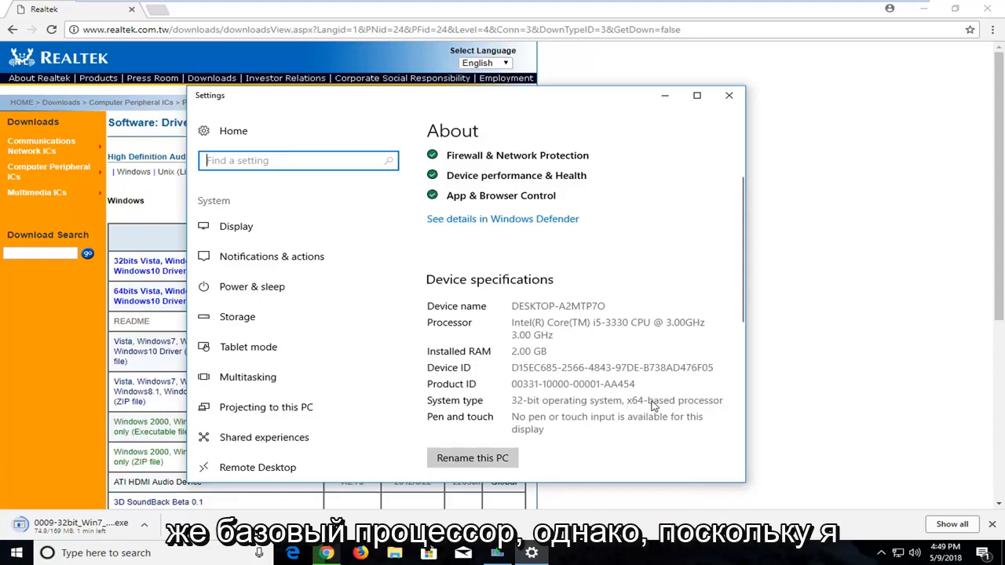
mouse_move(550, 407)
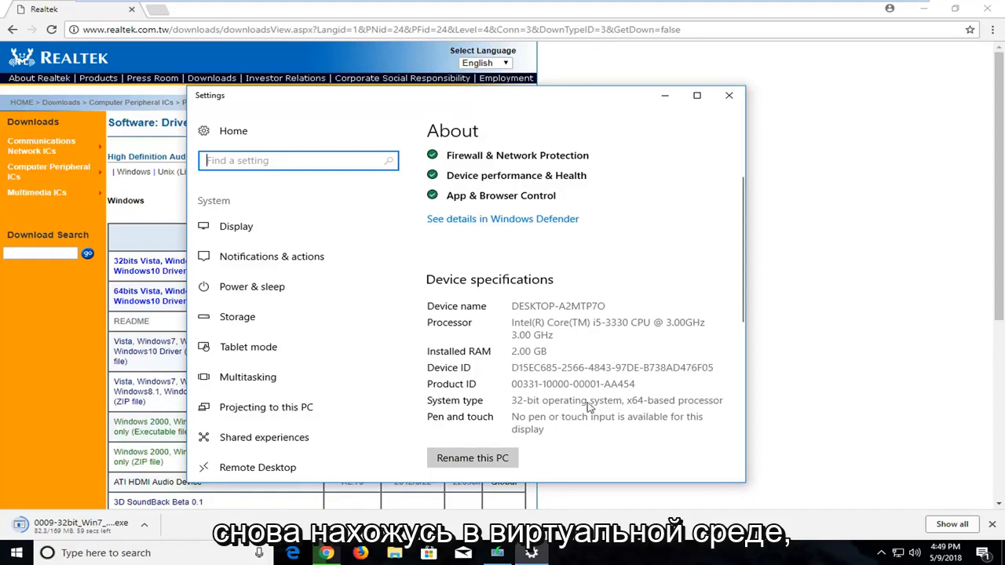
mouse_move(503, 409)
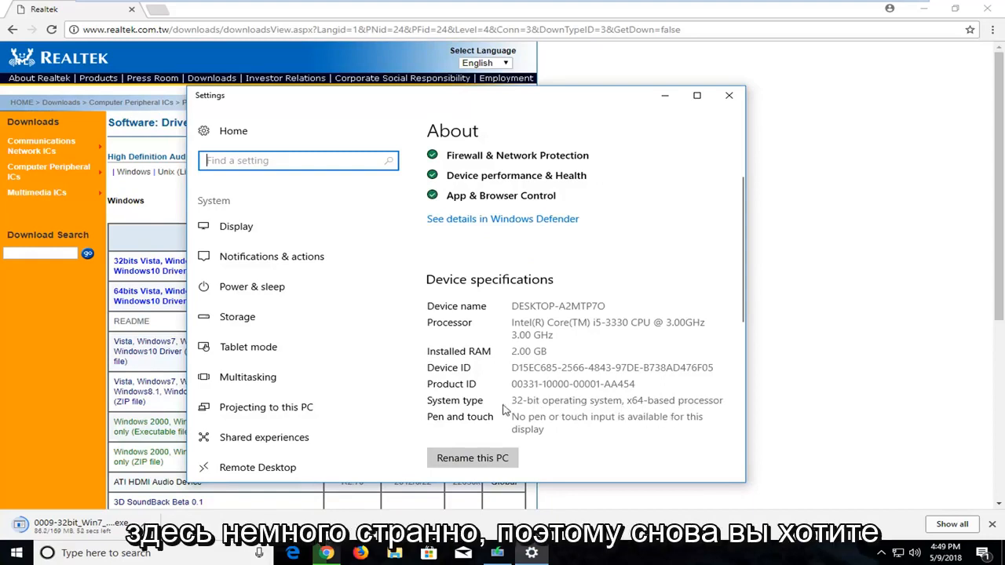
mouse_move(531, 408)
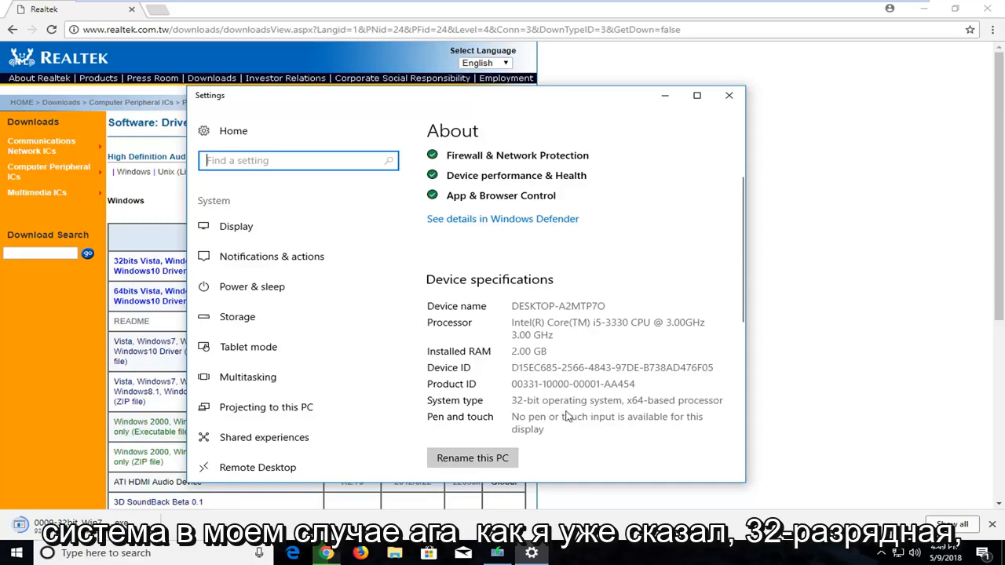
mouse_move(729, 96)
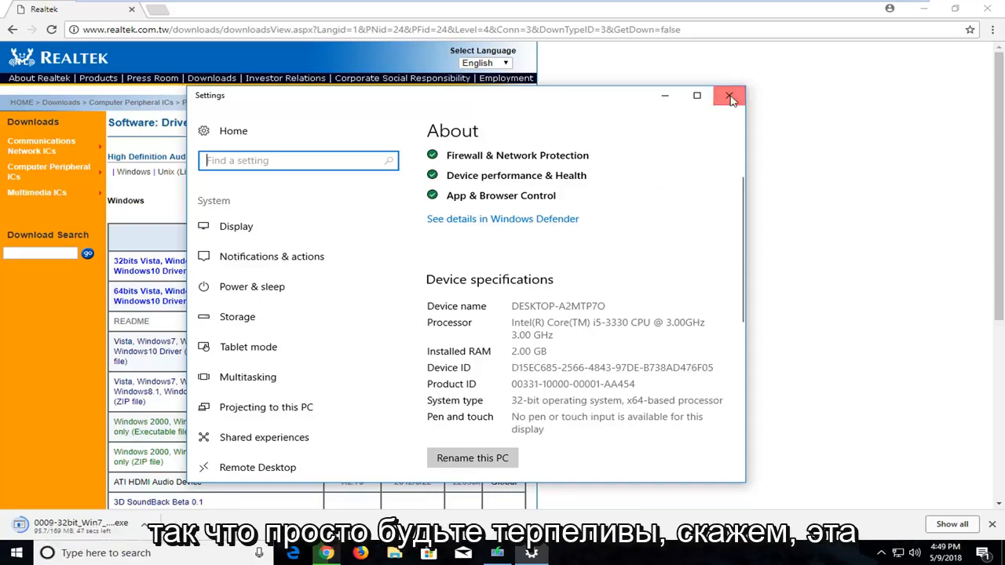
click(729, 95)
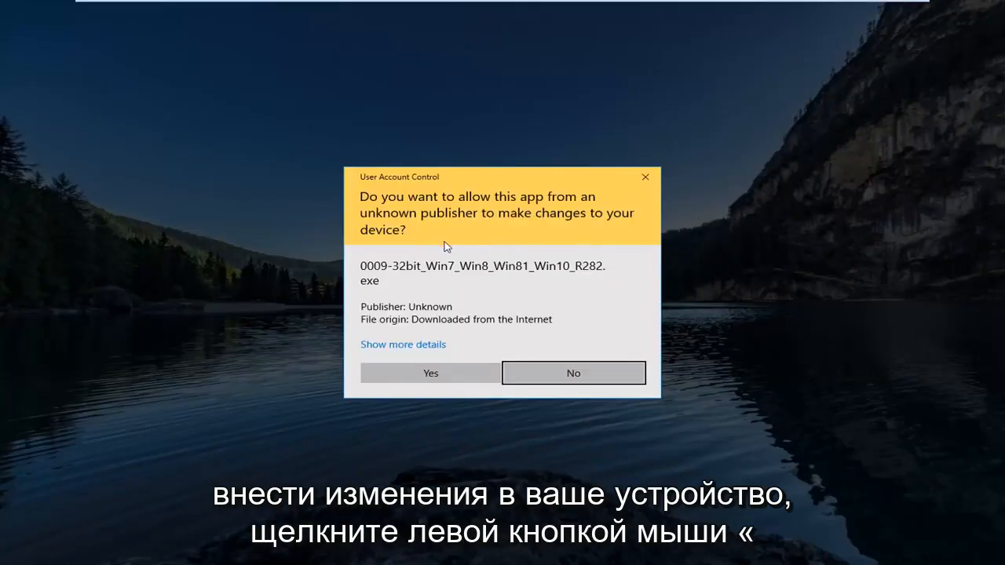
Answer Yes to User Account Control so the Realtek R2.82 setup wizard starts
click(431, 374)
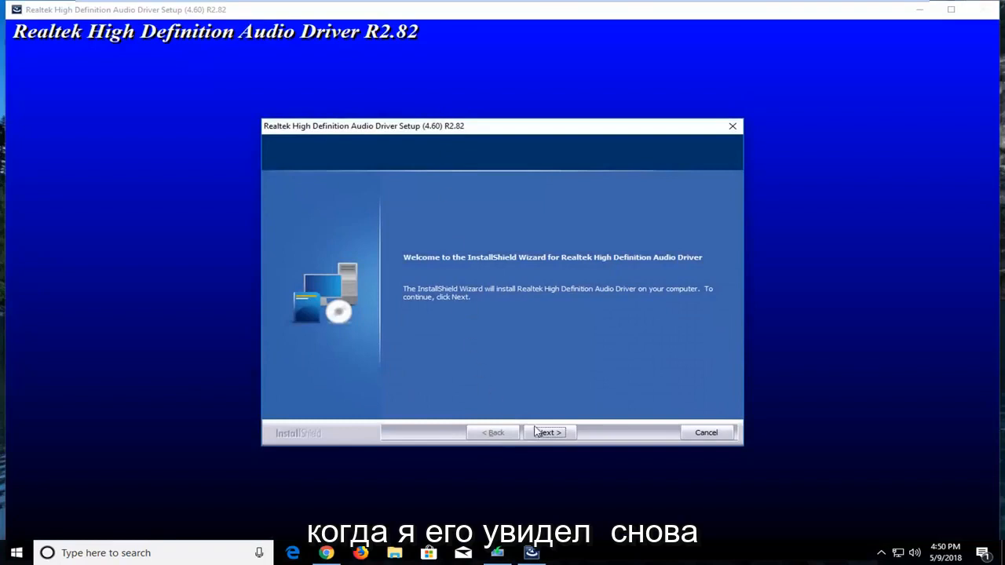
Install the driver, choose 'No, I will restart my computer later' and finish the wizard
click(548, 434)
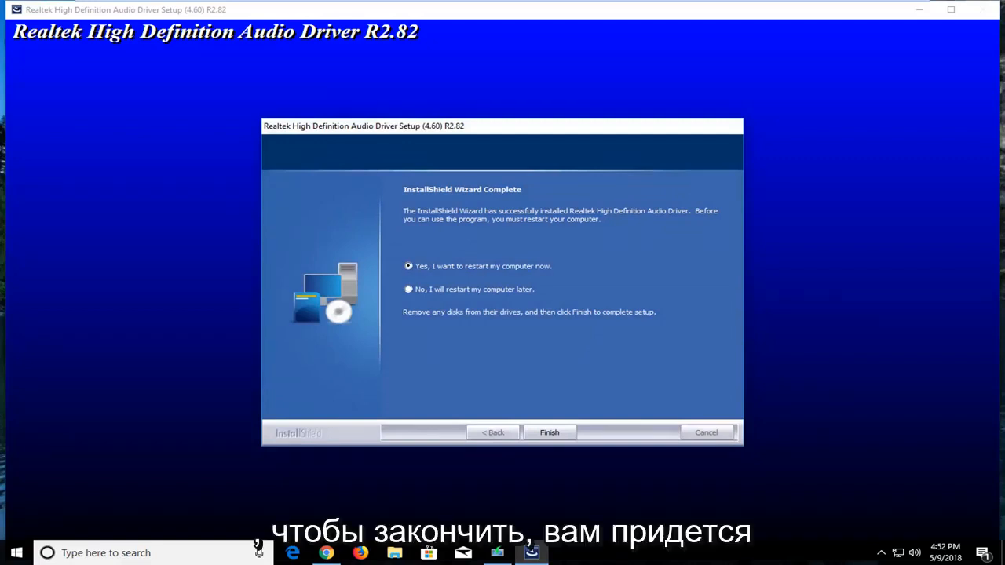
mouse_move(493, 263)
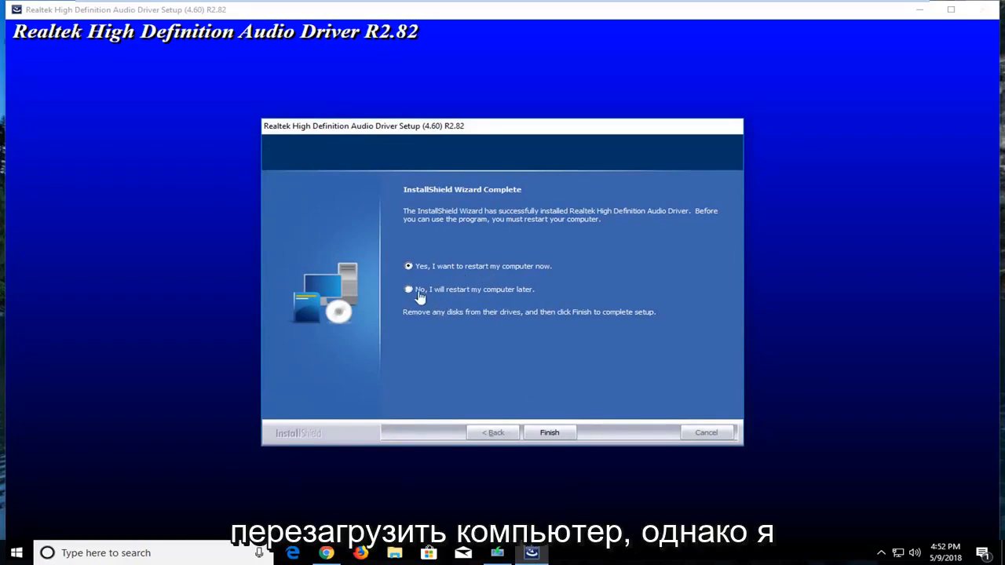
click(408, 289)
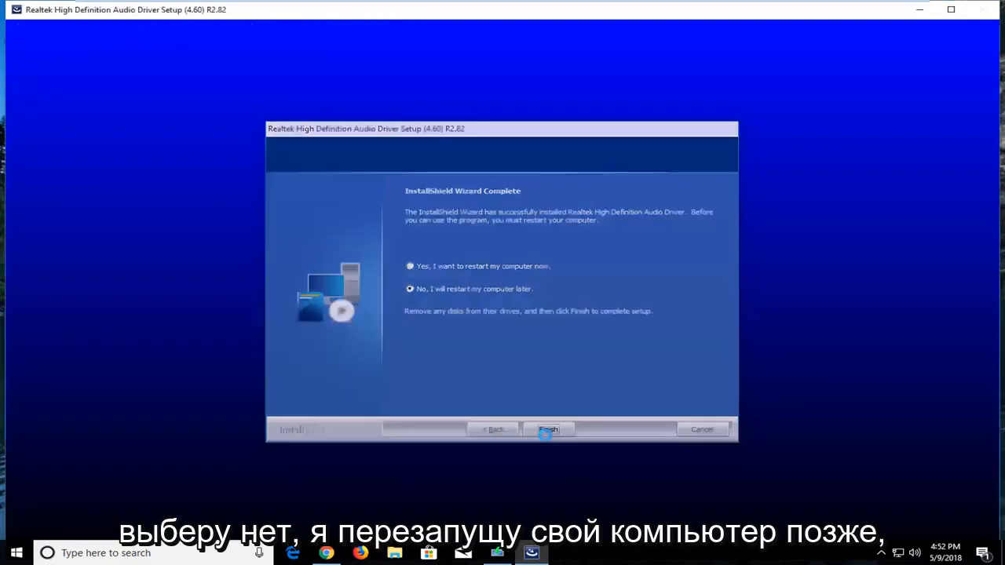
click(548, 431)
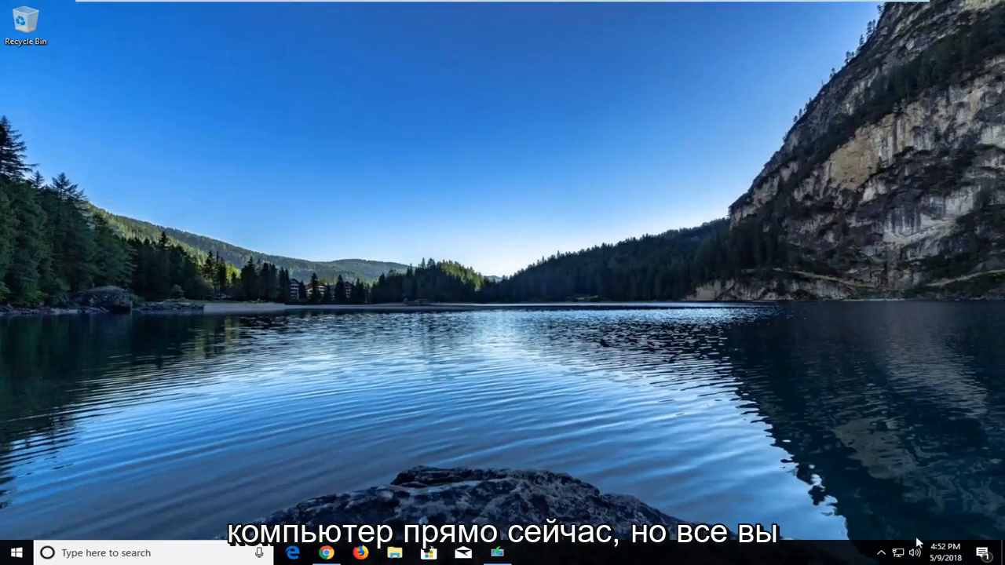
mouse_move(879, 461)
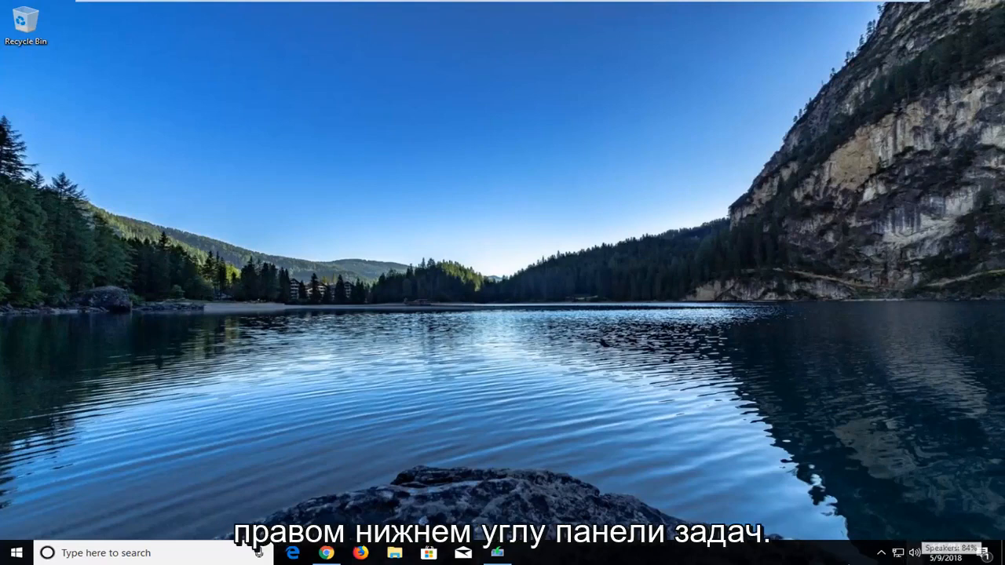
Open Recording devices from the speaker icon and confirm Show Disabled/Disconnected Devices are checked
right_click(898, 553)
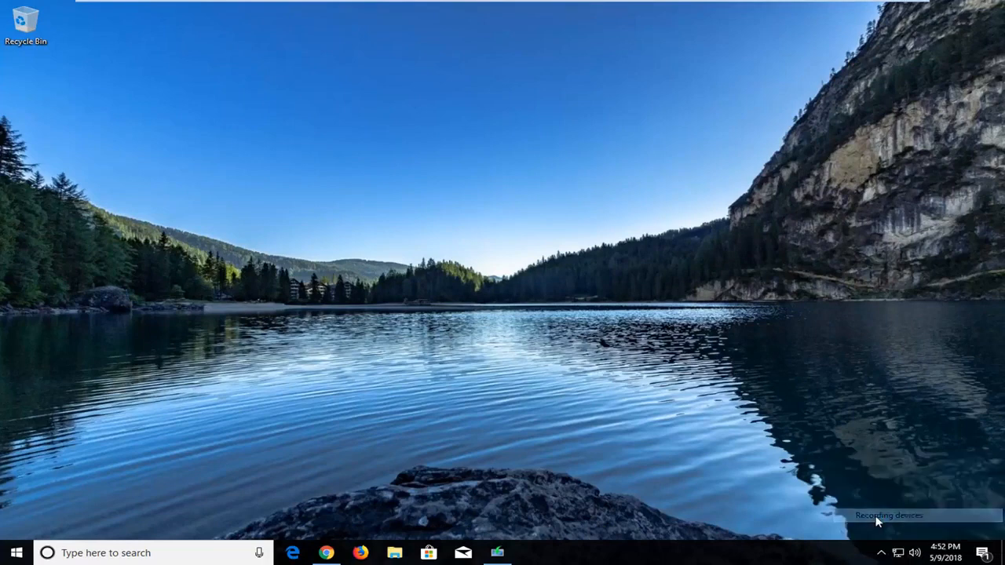
click(887, 515)
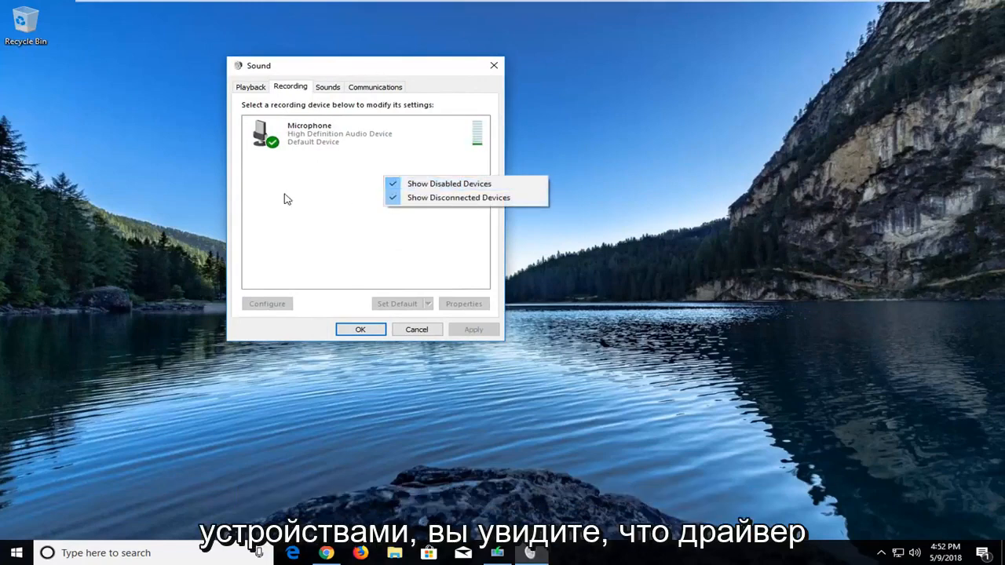
click(321, 213)
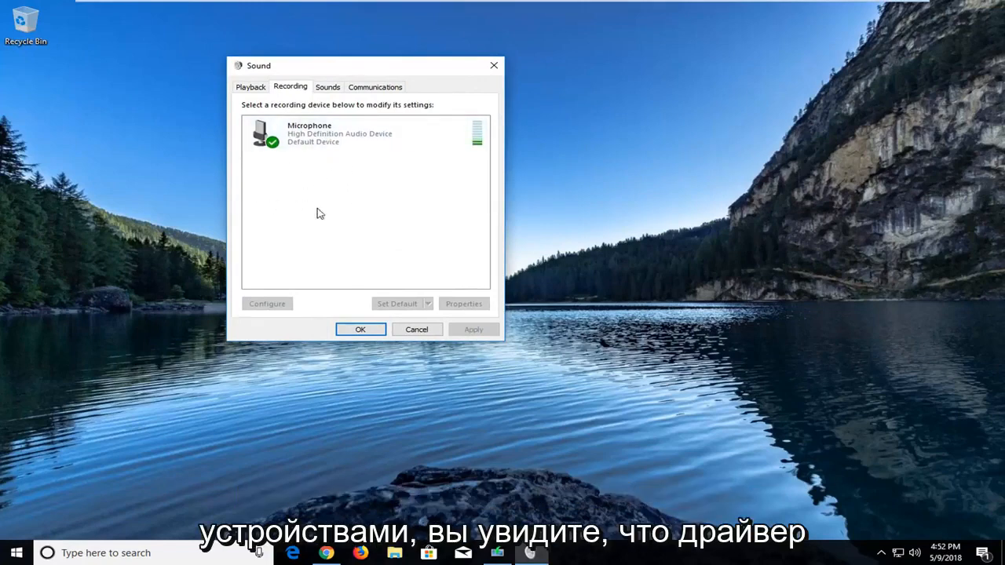
mouse_move(268, 185)
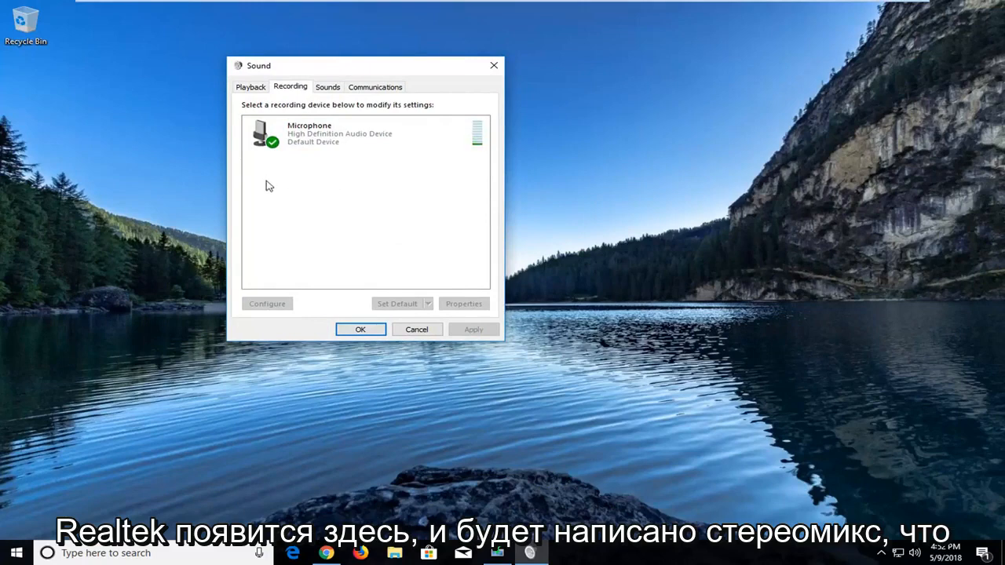
Review the default Microphone device's options, then close the Sound window
click(364, 134)
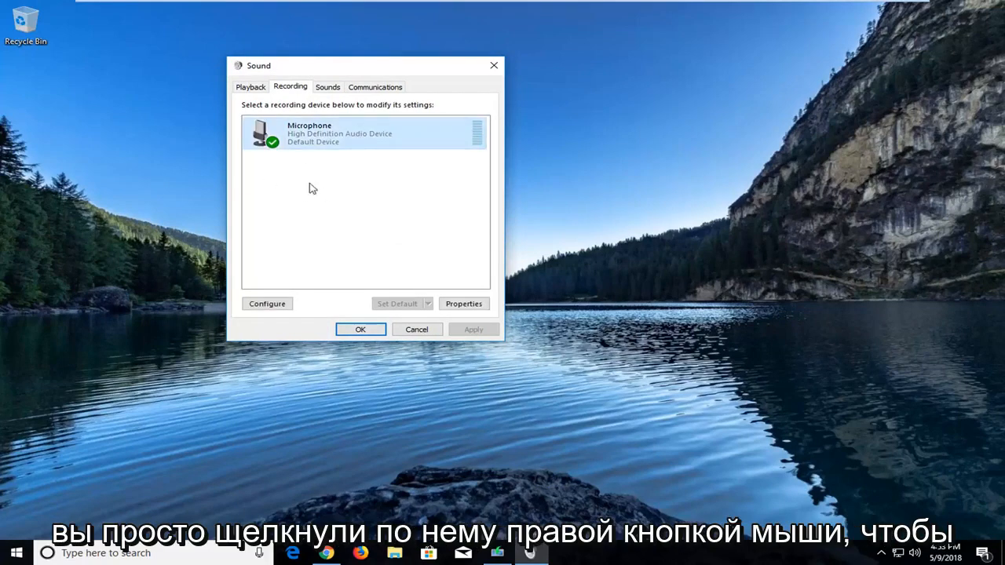
right_click(314, 133)
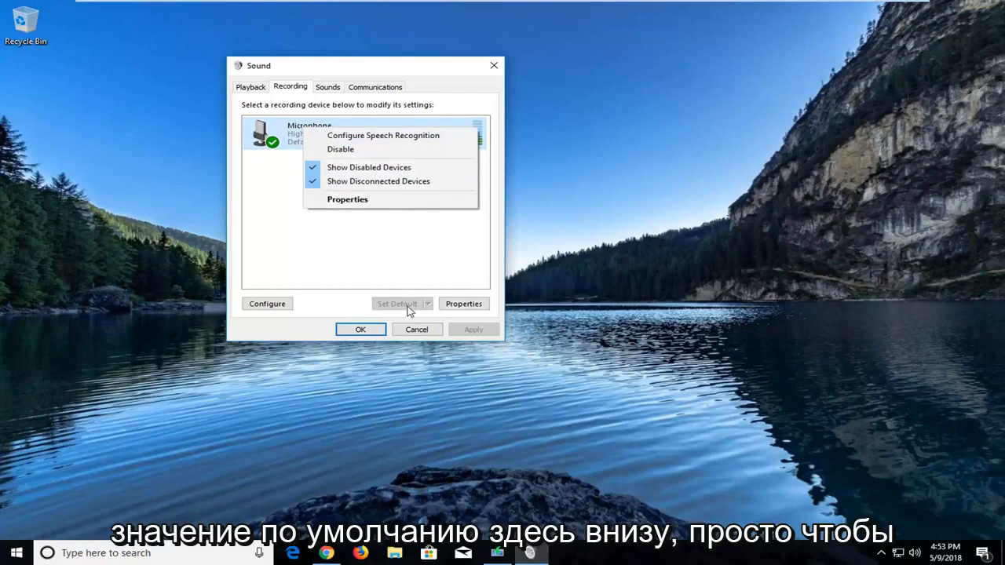
click(380, 265)
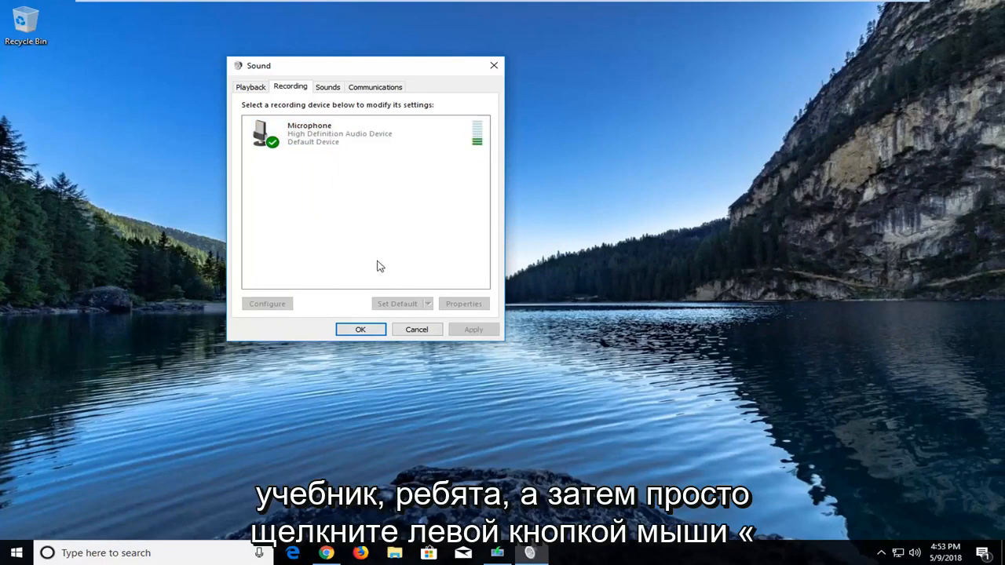
mouse_move(493, 65)
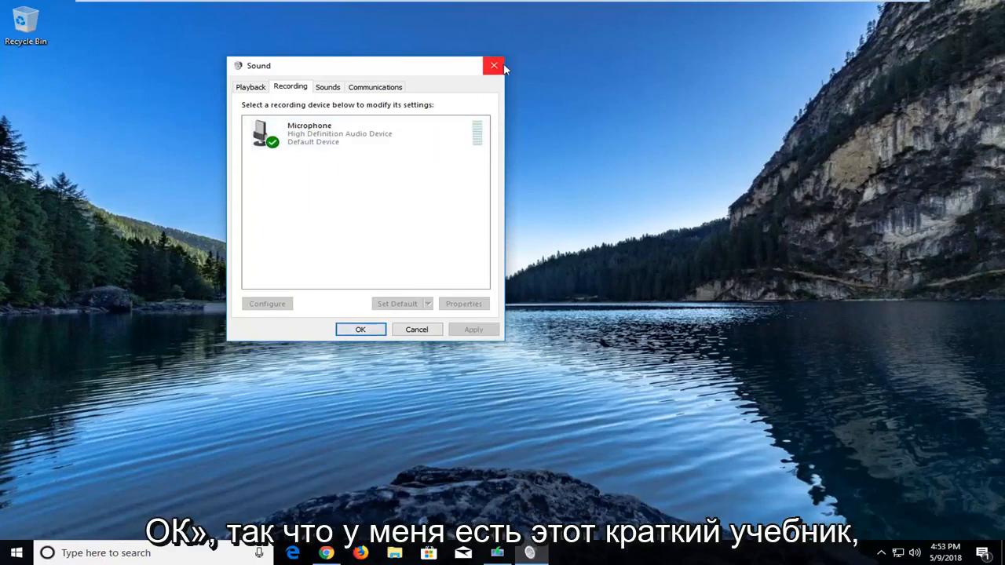
click(493, 66)
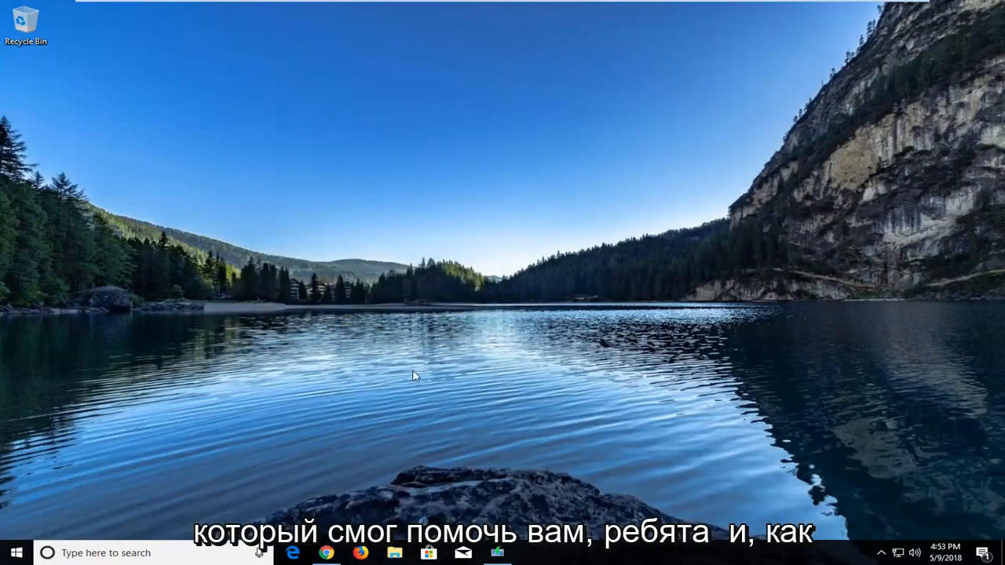